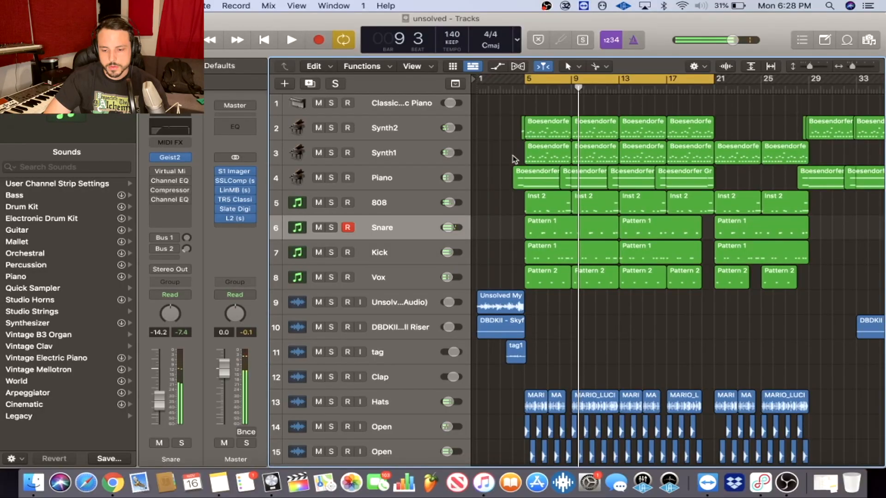
Step: Solo the Snare track and bring up its Channel EQ insert
left_click(291, 39)
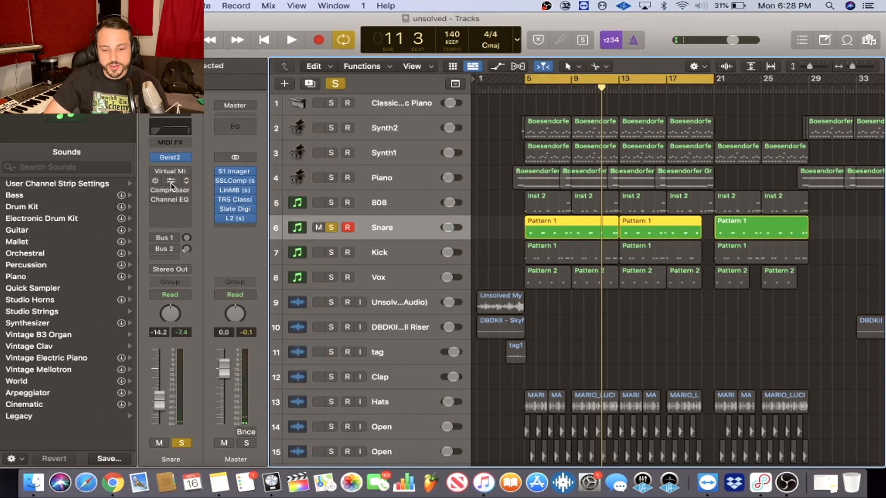
left_click(170, 189)
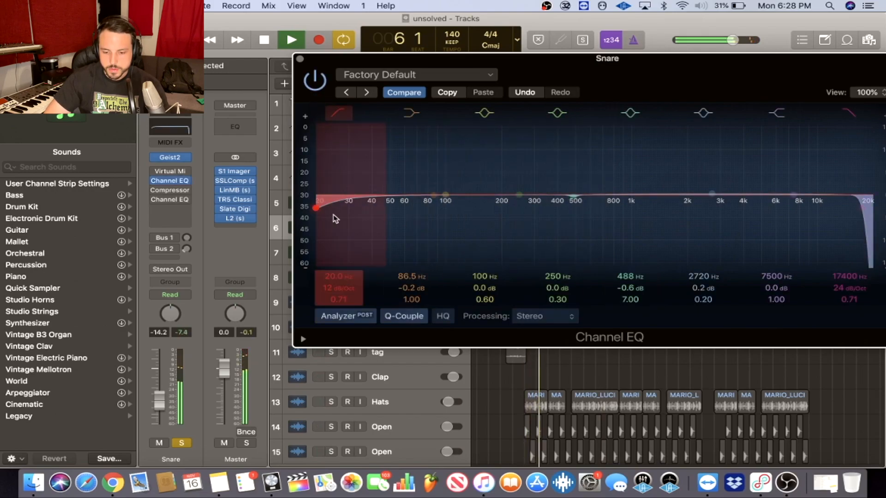
Step: Raise the low cut to 76.5 Hz and sweep a narrow band to a -3.7 dB dip near 478 Hz
left_click_drag(317, 208, 423, 208)
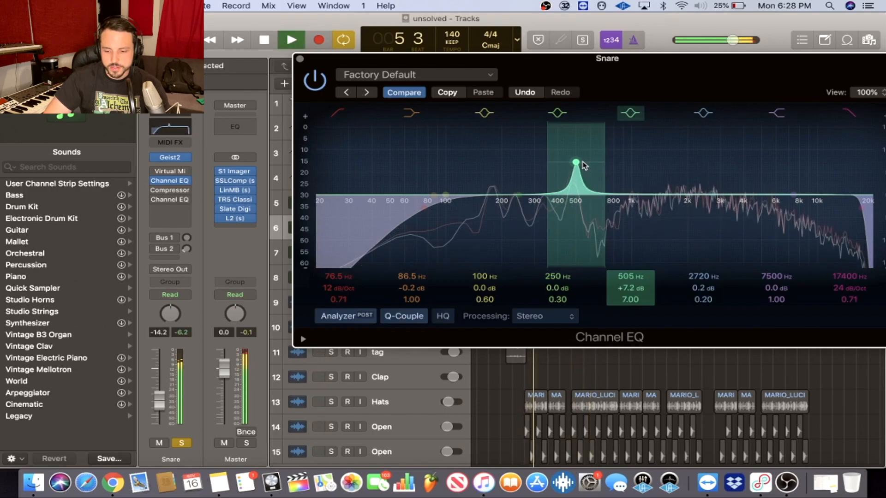
left_click_drag(574, 164, 570, 157)
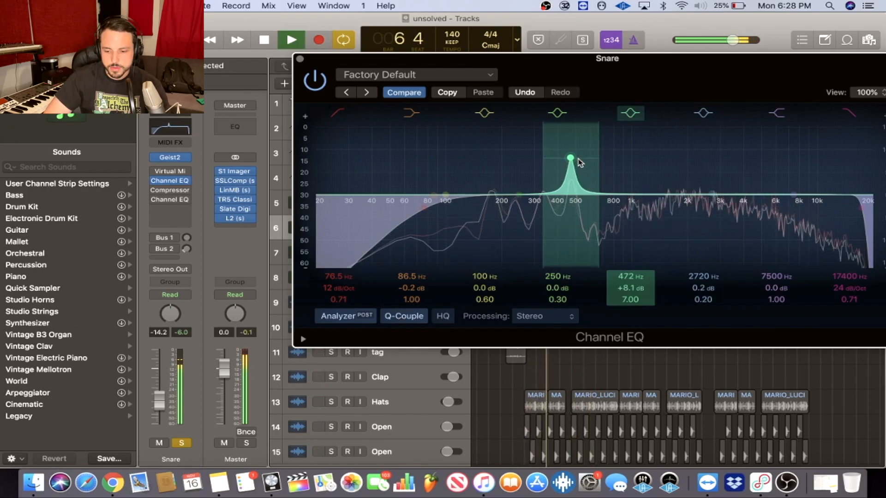
left_click_drag(571, 157, 572, 212)
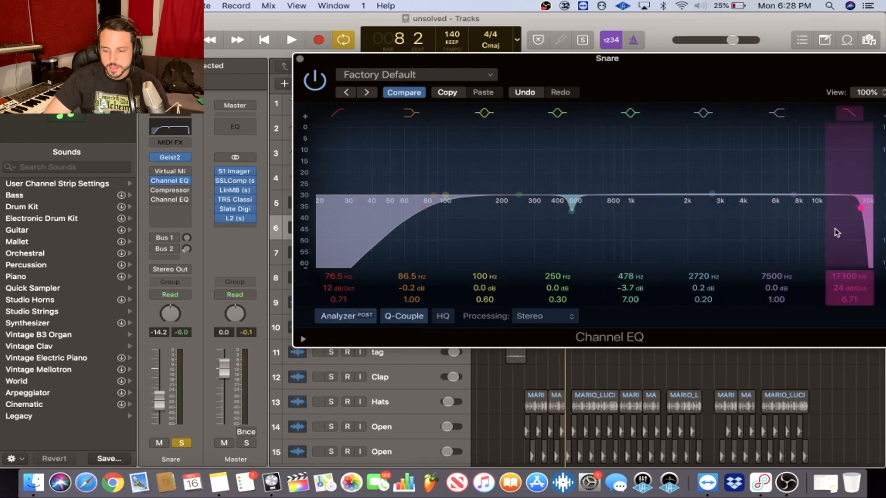
left_click(291, 40)
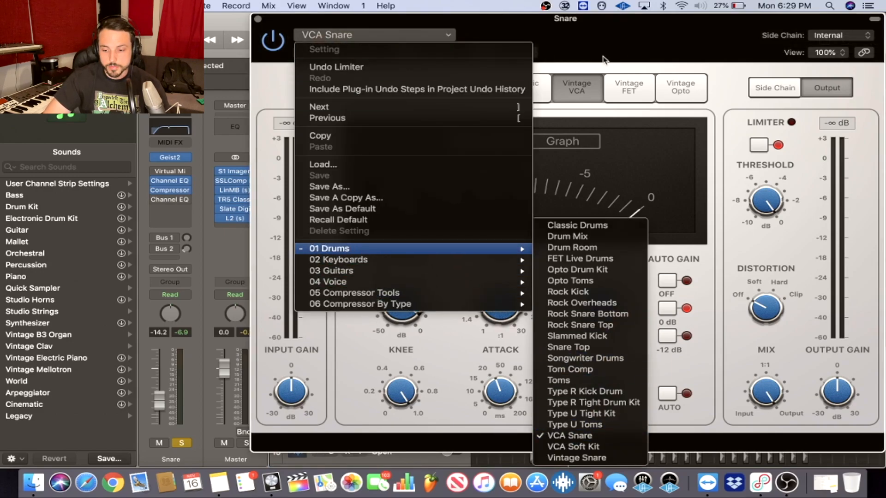
mouse_move(331, 270)
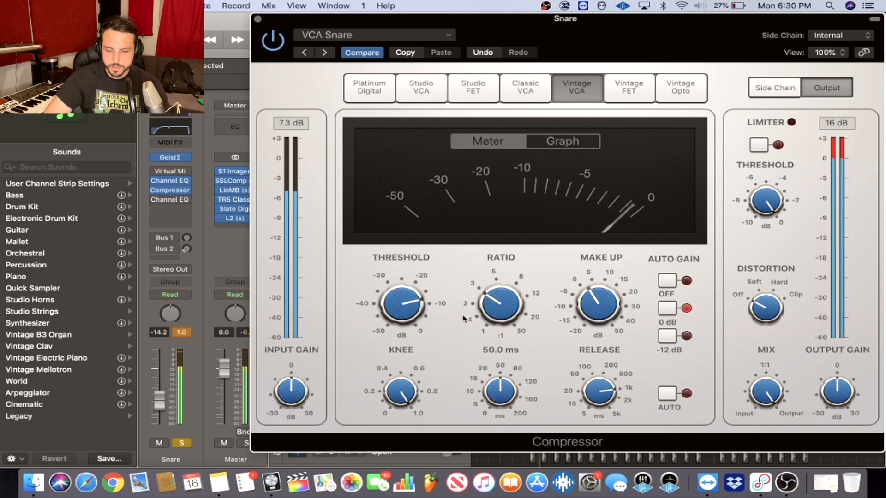
Step: Pull the VCA Snare compressor threshold down to about -12.5 dB
left_click_drag(402, 304, 402, 293)
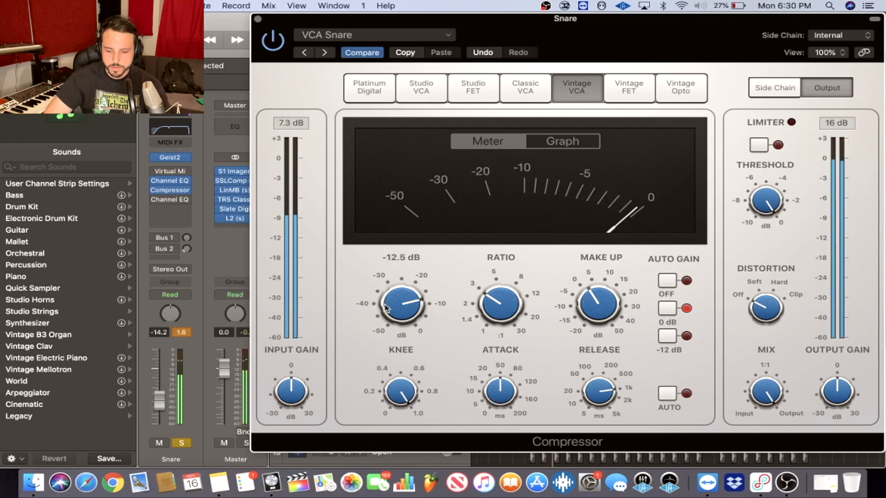
left_click_drag(401, 305, 404, 296)
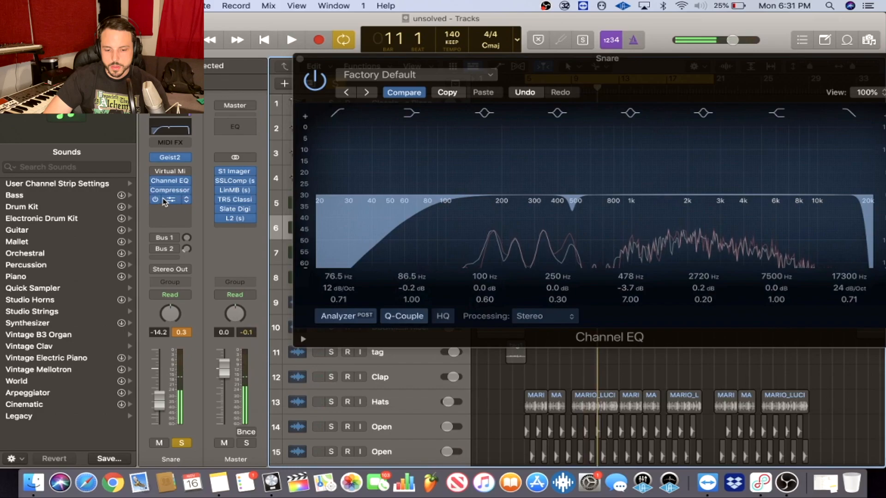
left_click(291, 39)
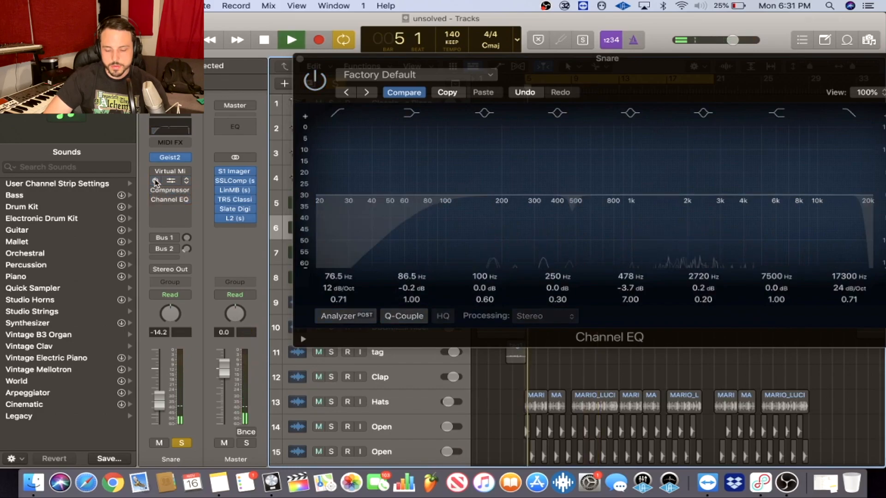
left_click(290, 40)
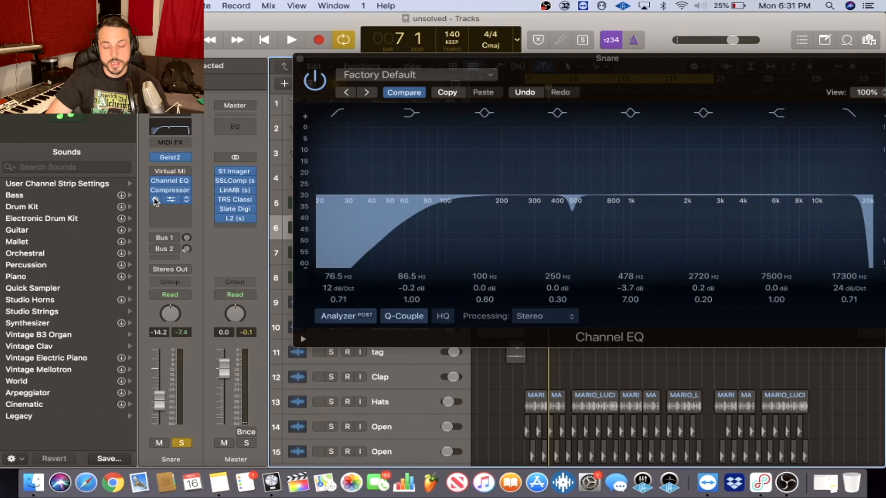
left_click(291, 39)
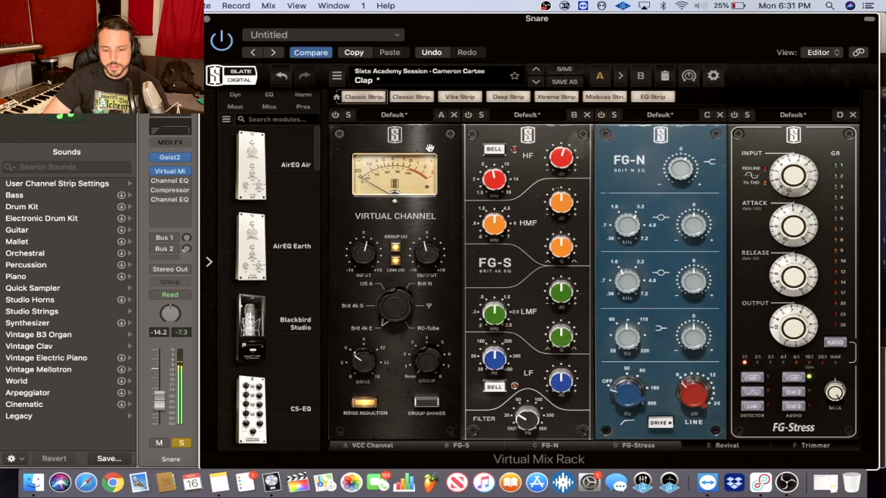
mouse_move(380, 127)
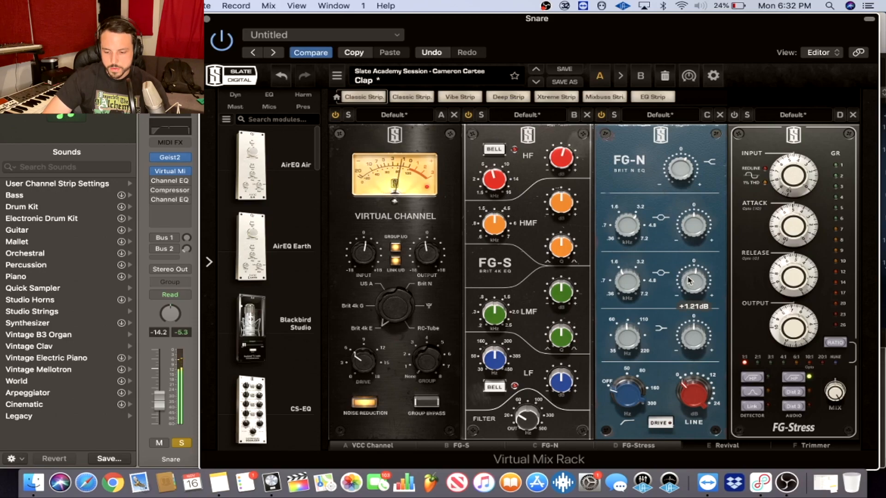
Step: Boost the FG-N mid band to about +1.7 dB and set FG-Stress input 4.50, output about 8.6
left_click_drag(692, 280, 694, 277)
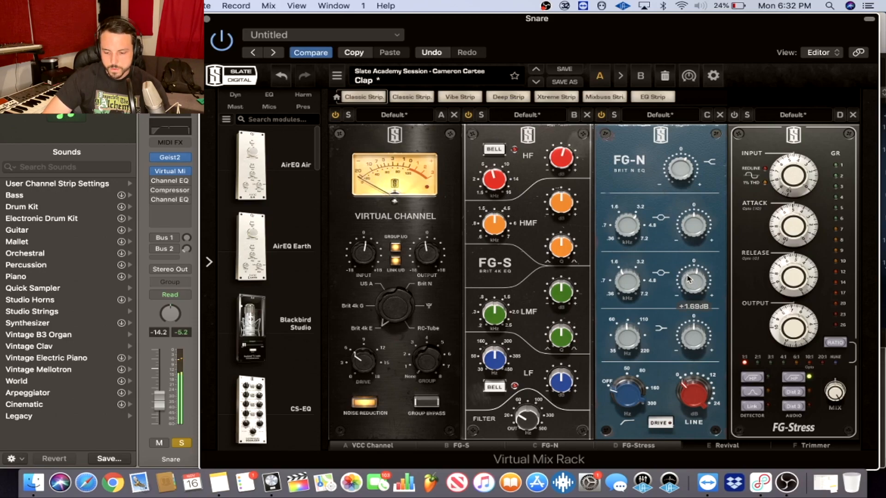
mouse_move(741, 146)
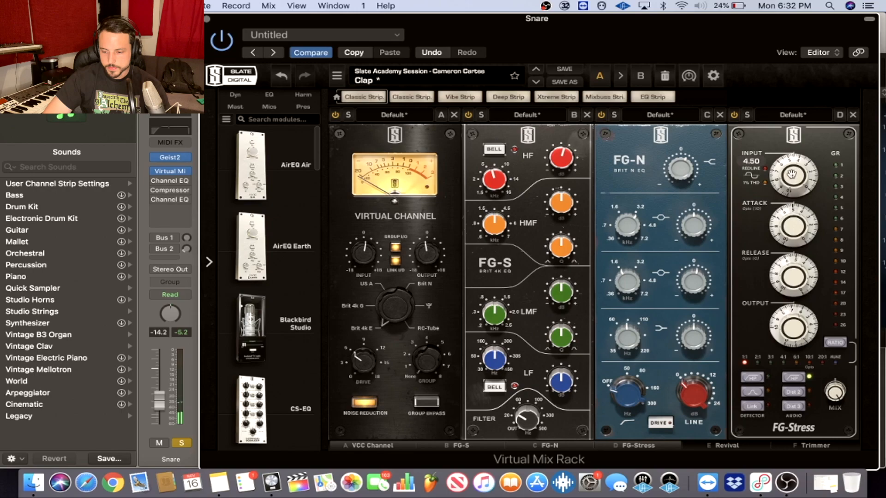
left_click_drag(791, 175, 791, 203)
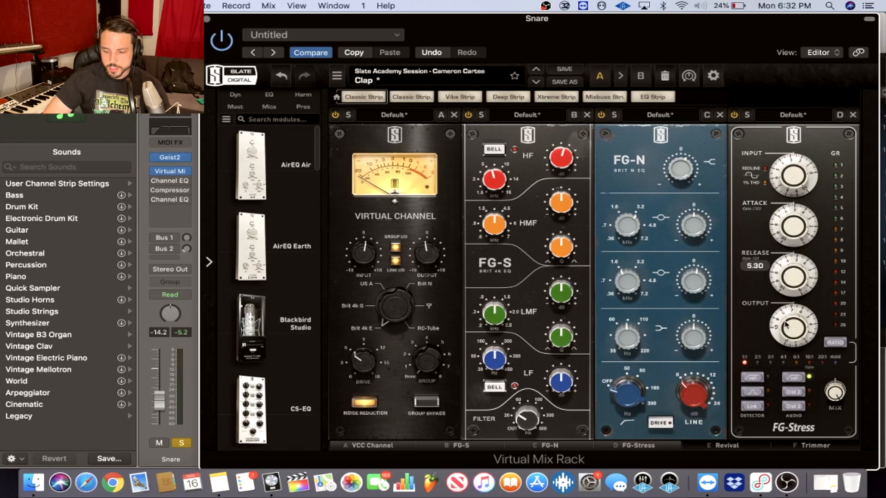
left_click_drag(791, 325, 794, 316)
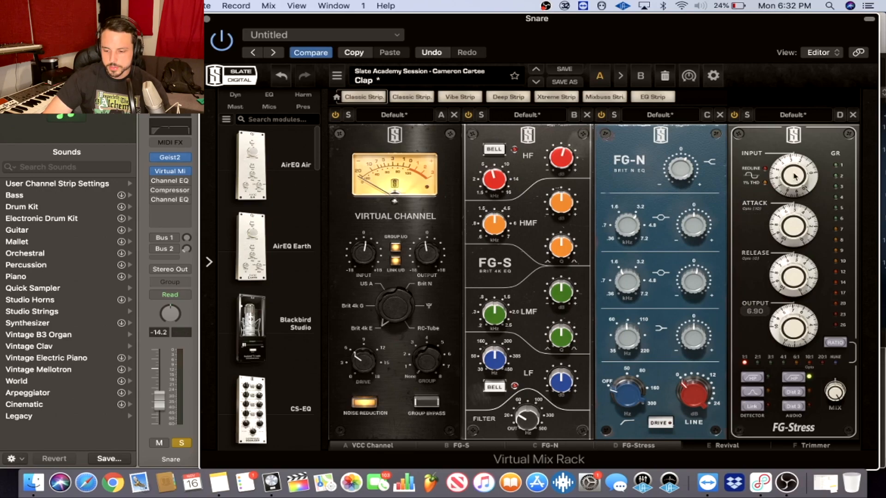
left_click_drag(793, 322, 793, 306)
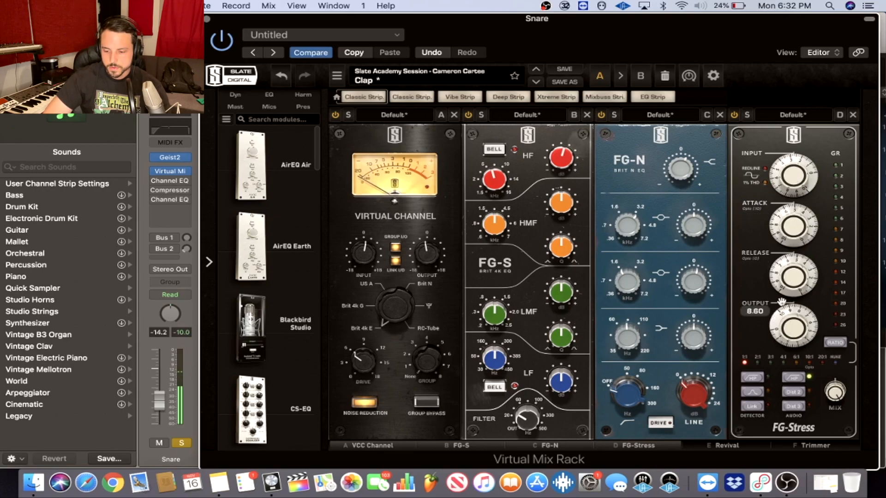
left_click_drag(791, 325, 788, 344)
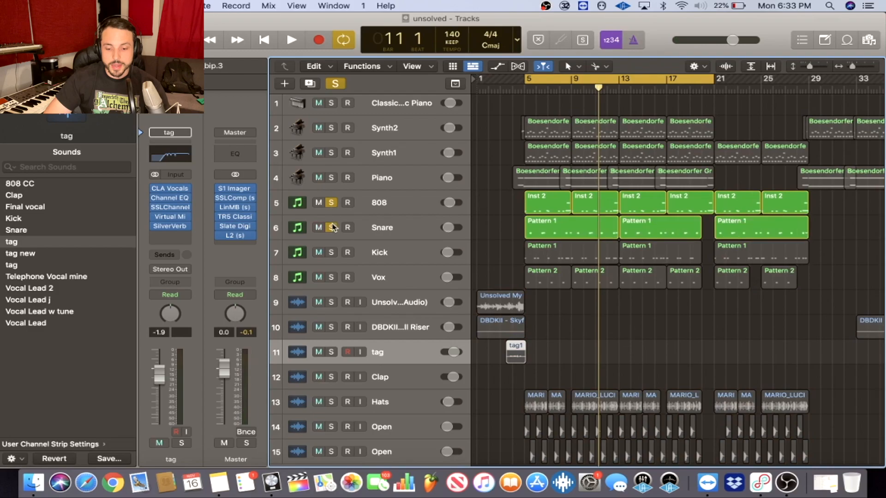
left_click(291, 40)
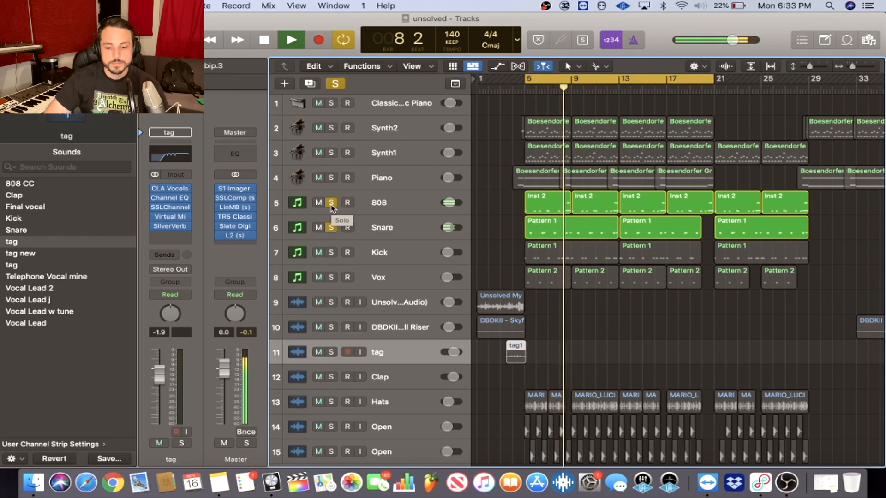
left_click(291, 40)
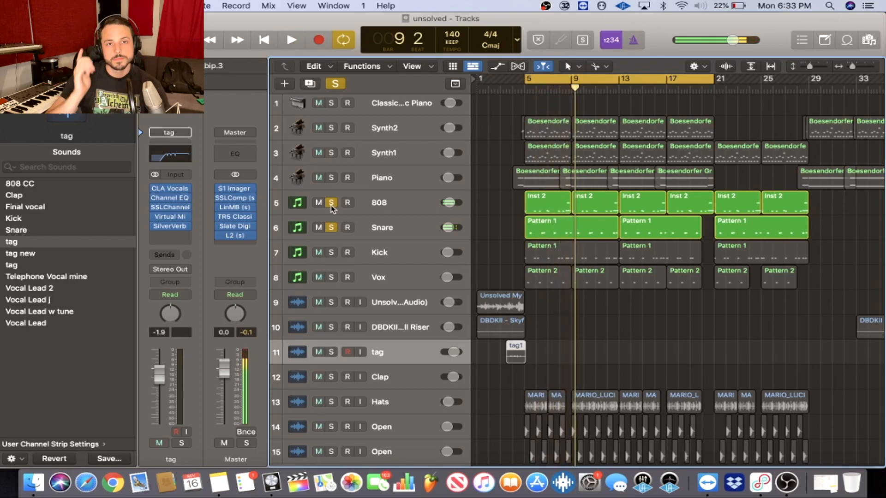